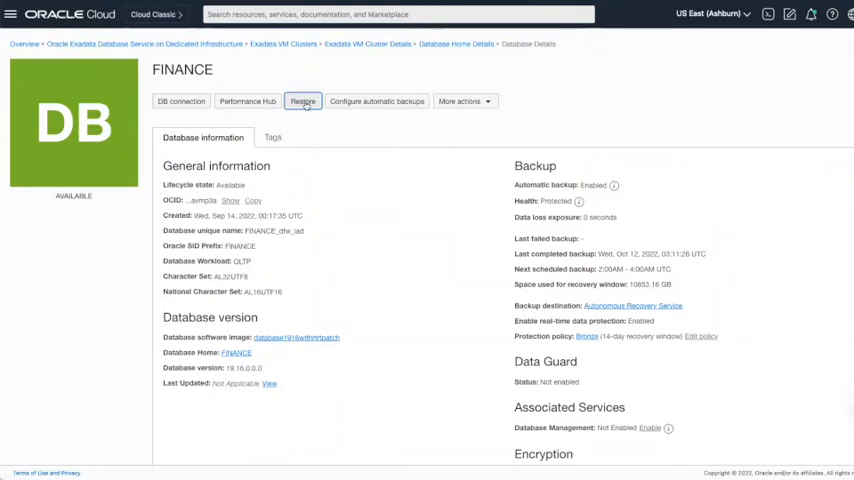
Step: Open the Restore Database dialog from the FINANCE Database Details page
click(302, 100)
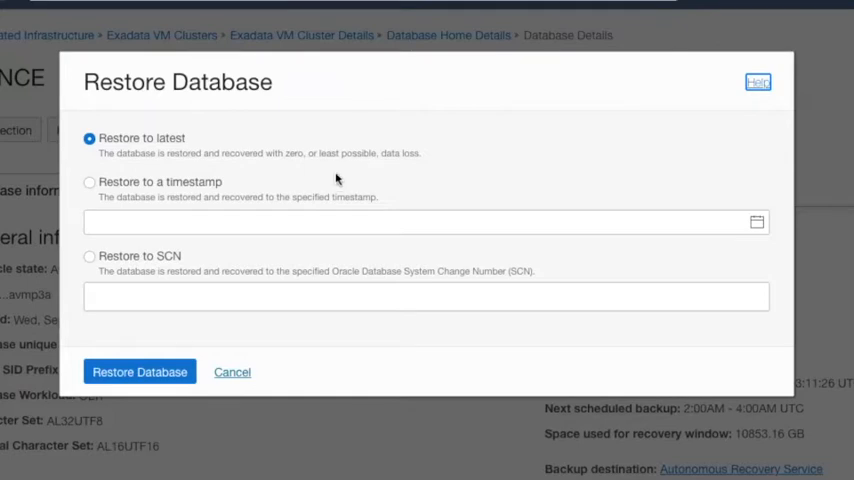
Step: Choose restore to a timestamp with target October 10, 2022 at 10:00 UTC
click(90, 182)
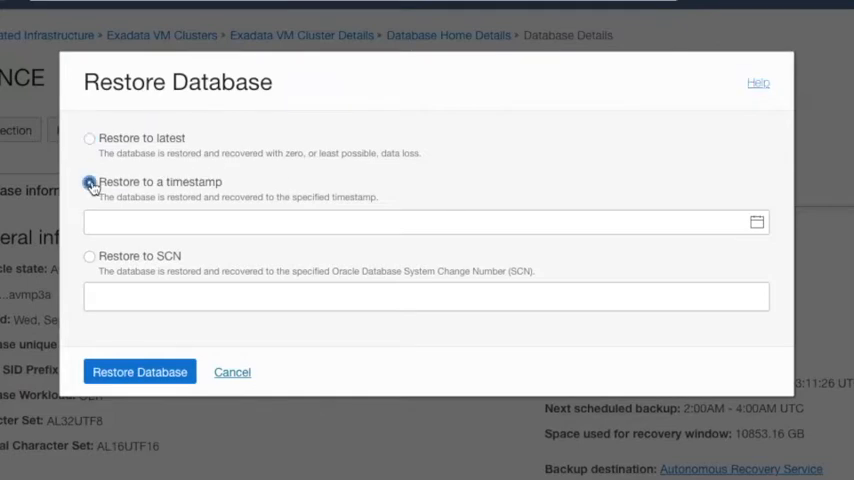
click(428, 222)
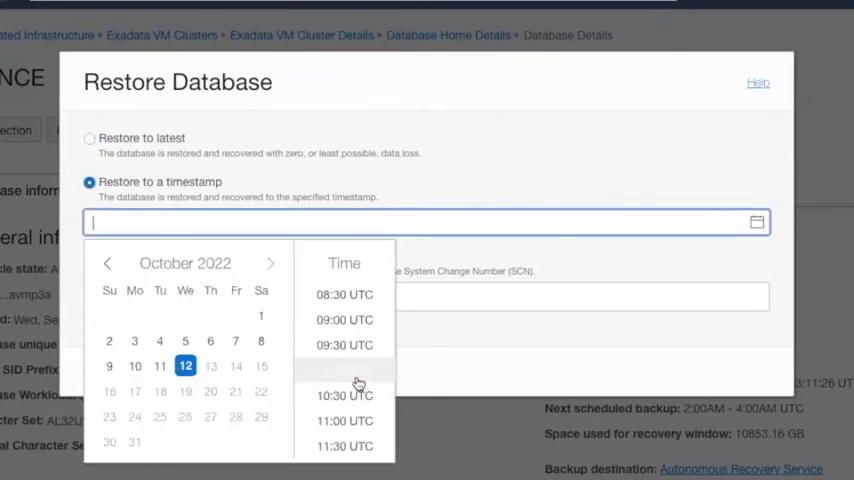
click(134, 364)
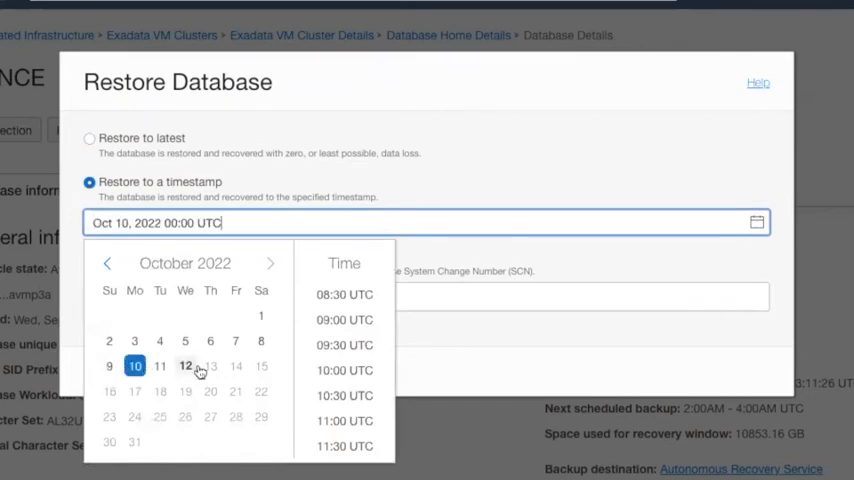
click(344, 370)
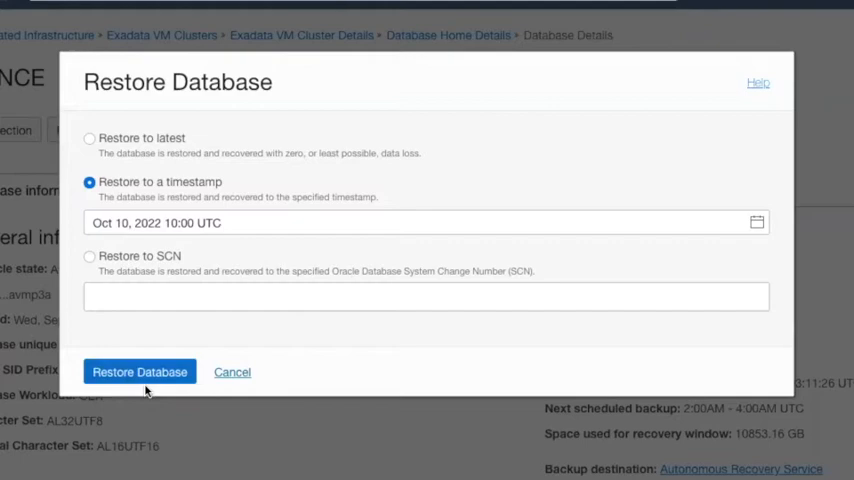
Step: Submit the timestamp restore and view its Restore Database work request showing Succeeded at 100%
click(232, 372)
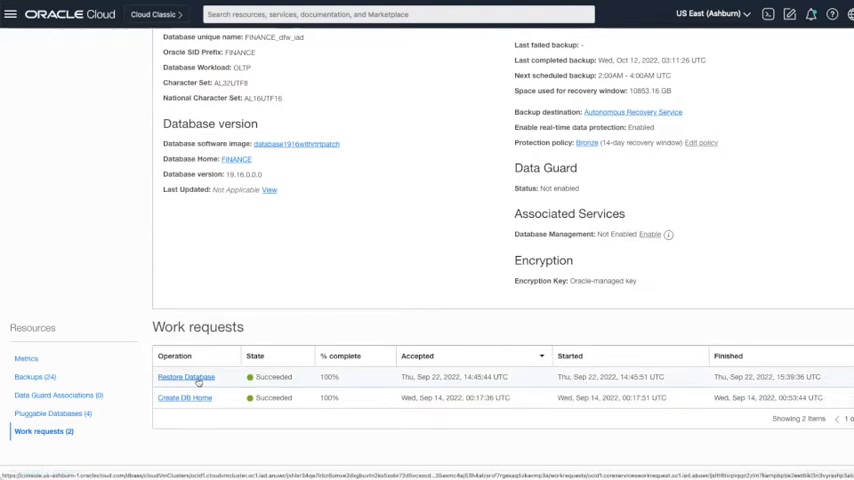
scroll(down, 3)
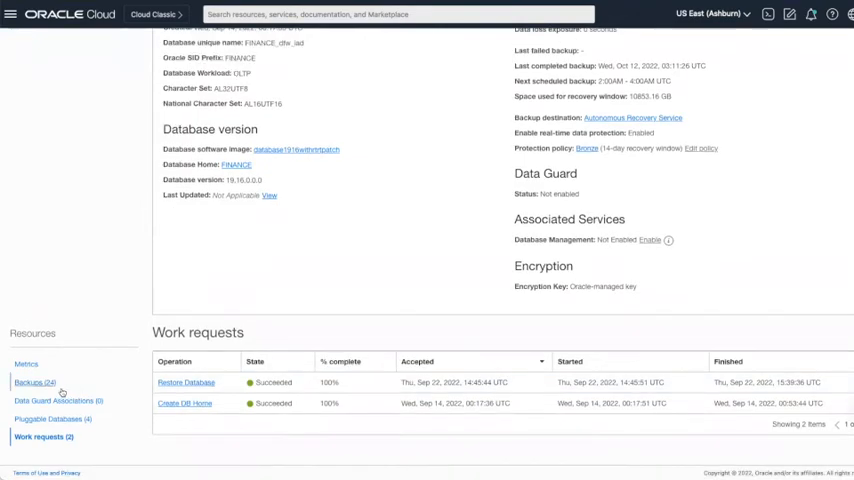
Step: Show the FINANCE backups list and reveal Create database for the Oct 12 automatic backup
click(34, 382)
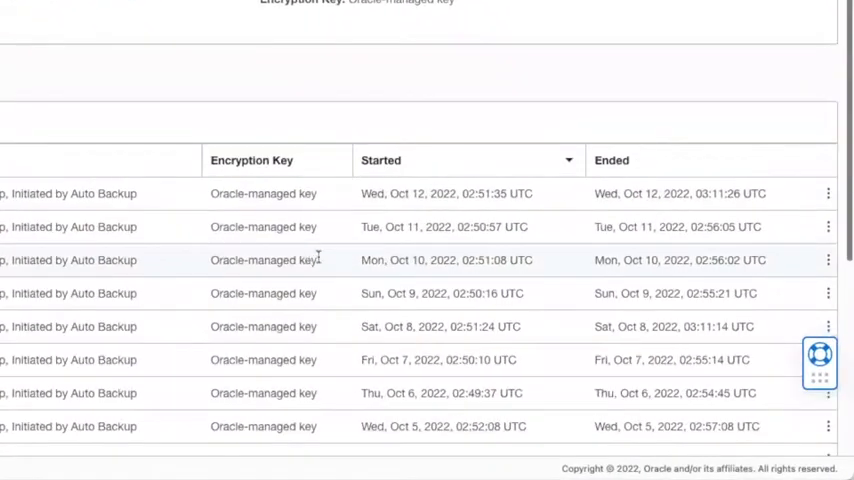
click(828, 192)
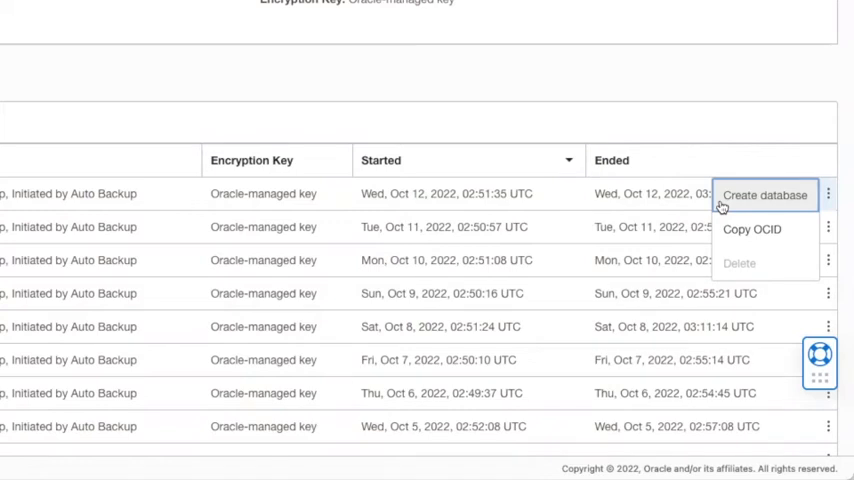
mouse_move(678, 204)
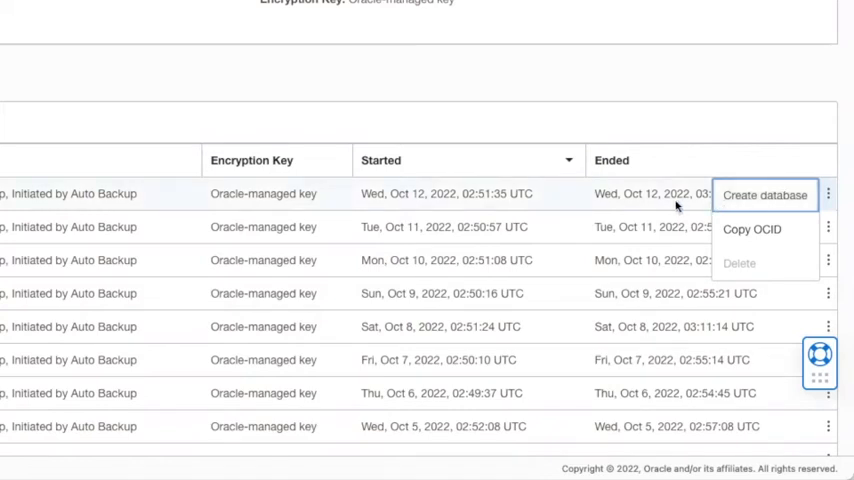